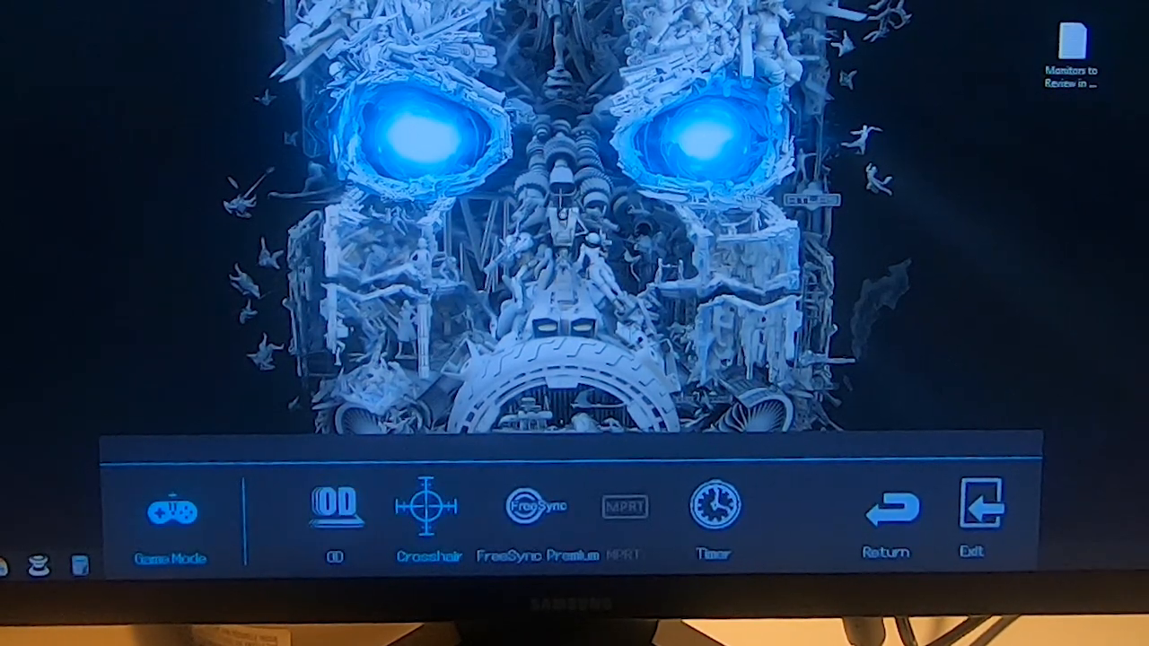
Bring up the monitor's Game menu with Game Mode, Crosshair, FreeSync Premium and Timer options
{"action": "left_click", "coordinate": [169, 511]}
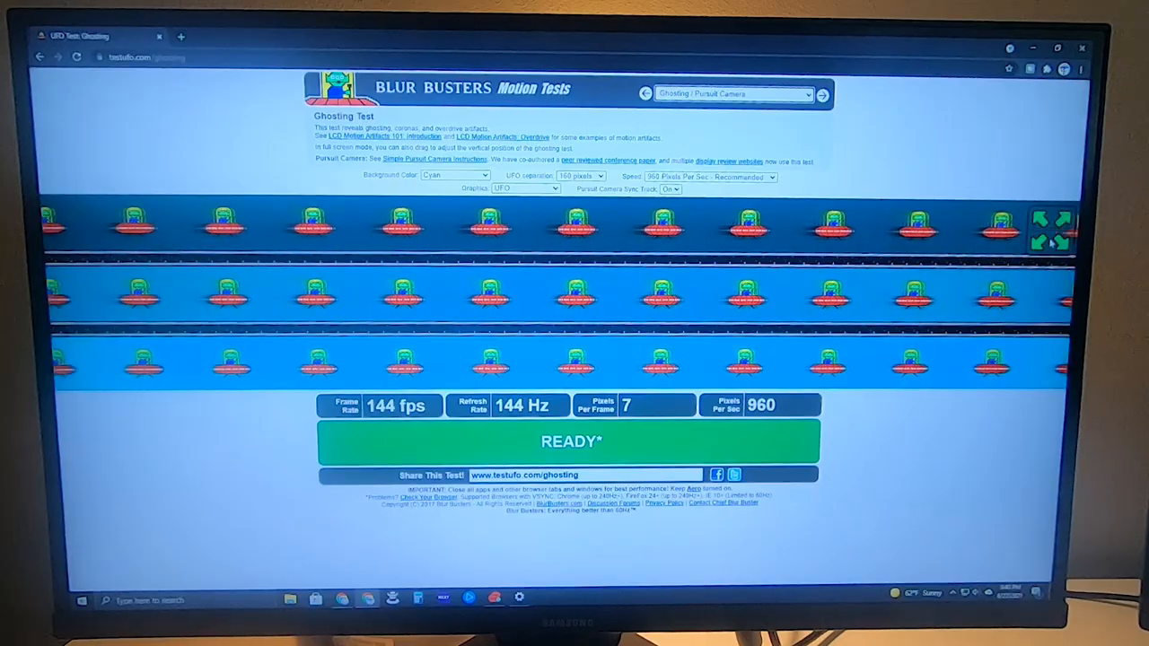
Start the Ghosting / Pursuit Camera test at 144 fps with 960 pixels-per-second motion
{"action": "left_click", "coordinate": [1050, 223]}
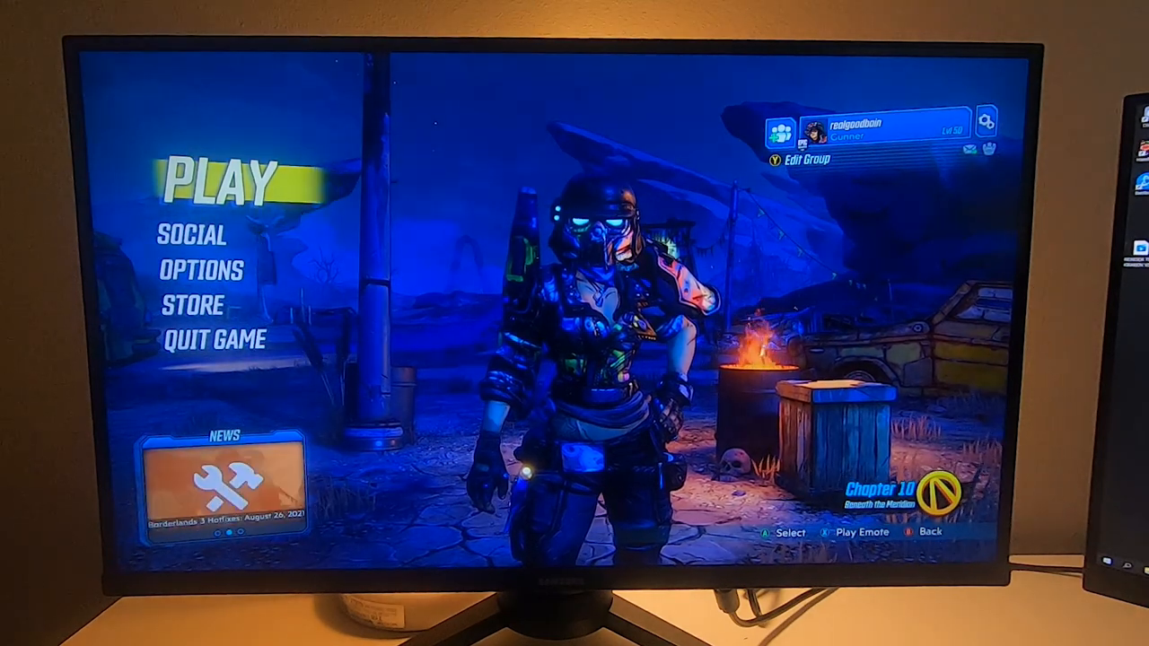
Reach the Borderlands 3 main menu with Play, Social, Options, Store and Quit Game
{"action": "left_click", "coordinate": [225, 183]}
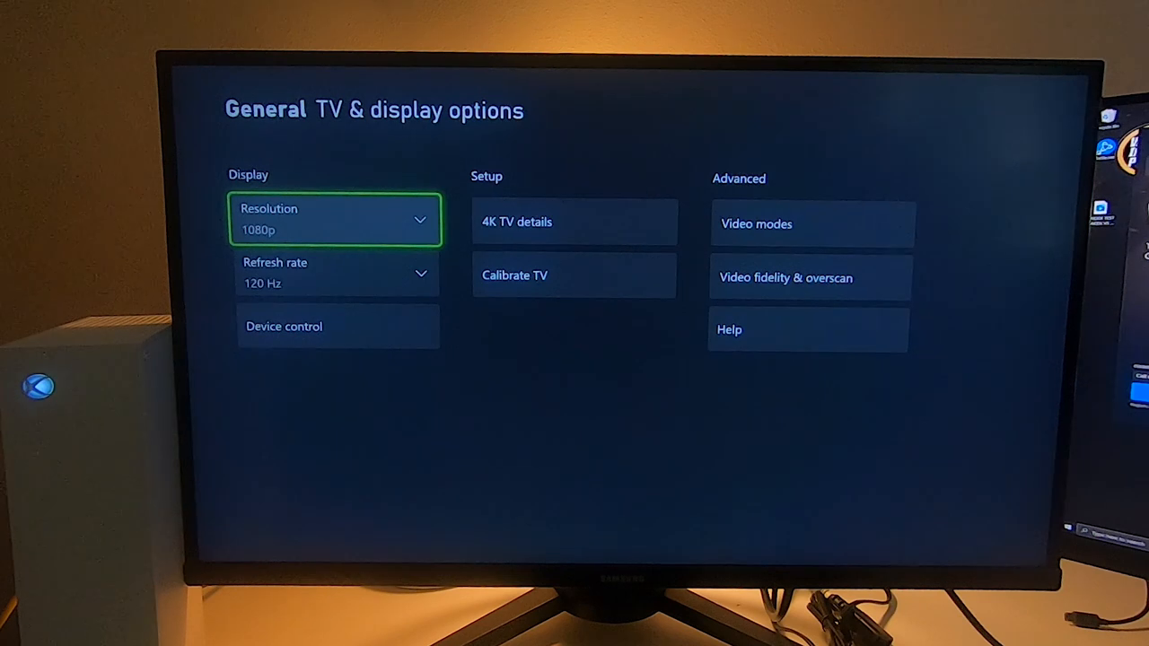
Confirm Yes on the 'Keep this setting?' prompt so the new video mode stays applied
{"action": "left_click", "coordinate": [757, 222]}
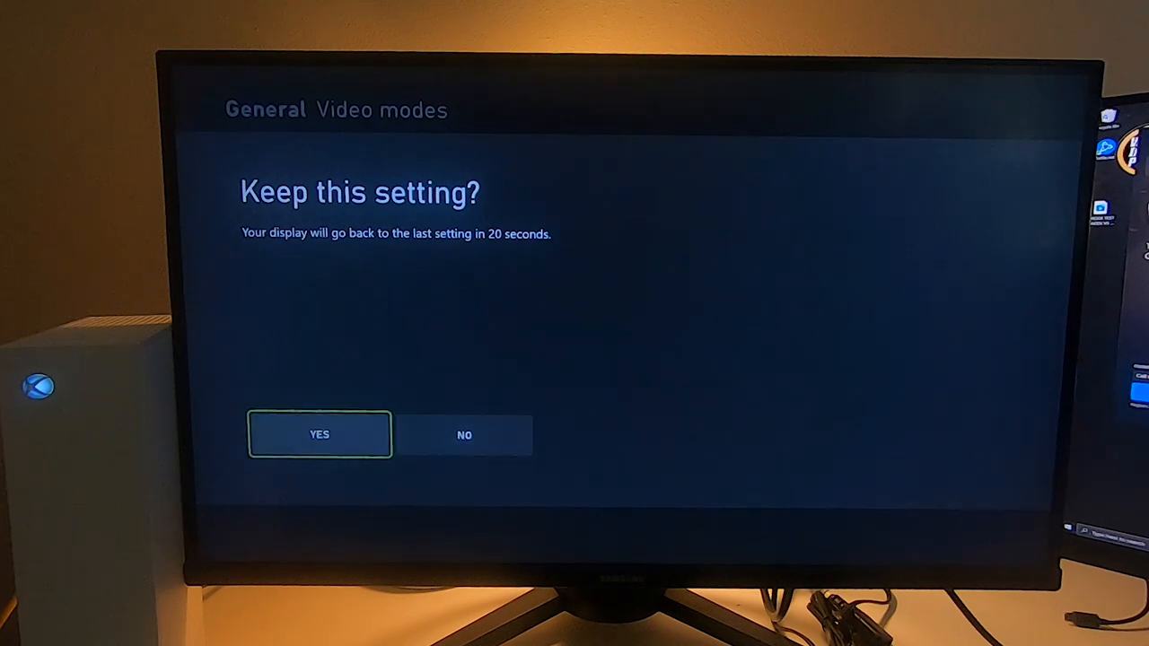
{"action": "left_click", "coordinate": [320, 434]}
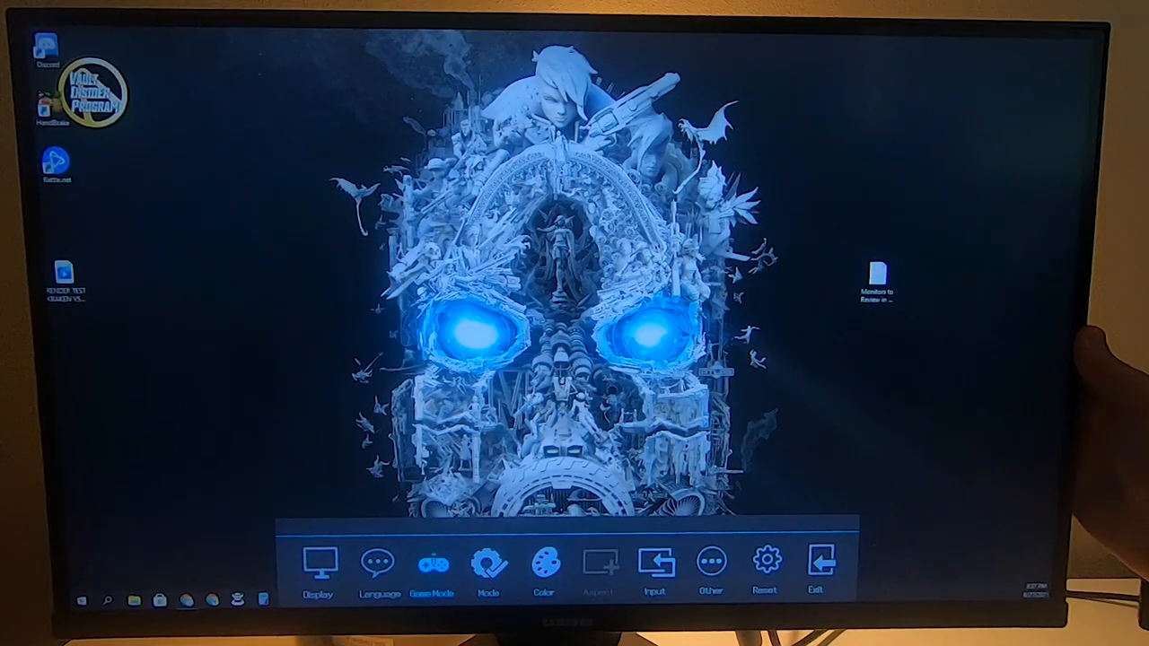
Show the monitor OSD menu bar with Display, Game Mode, Picture, Color, Input, Other, Reset and Exit
{"action": "left_click", "coordinate": [431, 563]}
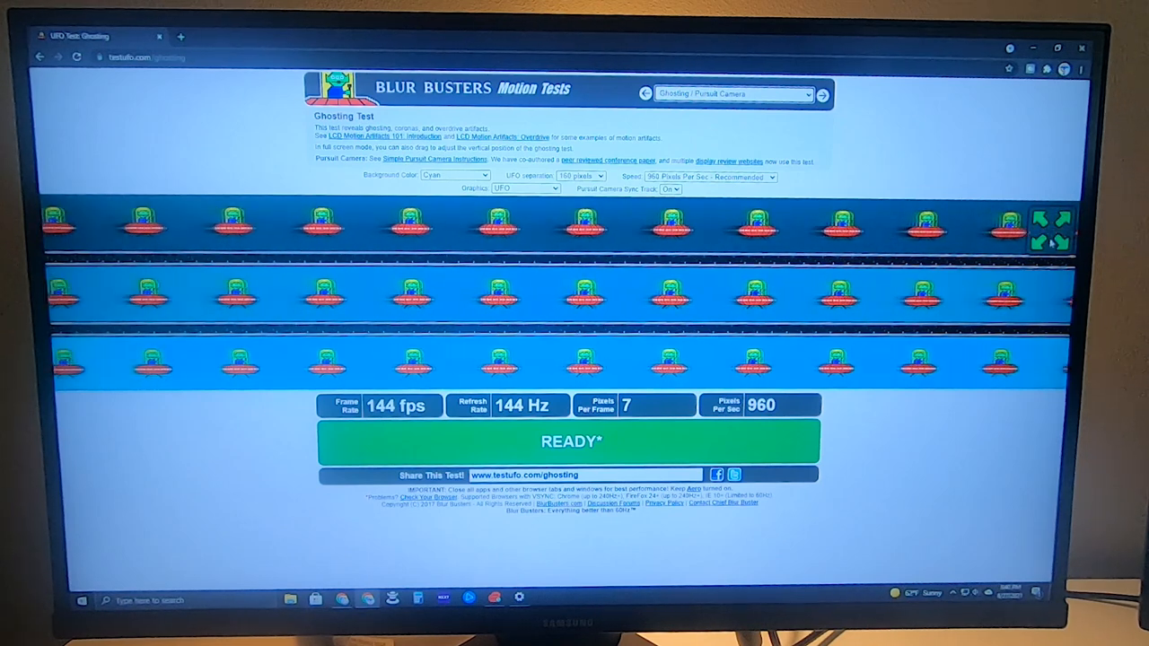
Let the UFO ghosting test reach READY at 144 fps on the 144 Hz display
{"action": "left_click", "coordinate": [1050, 224]}
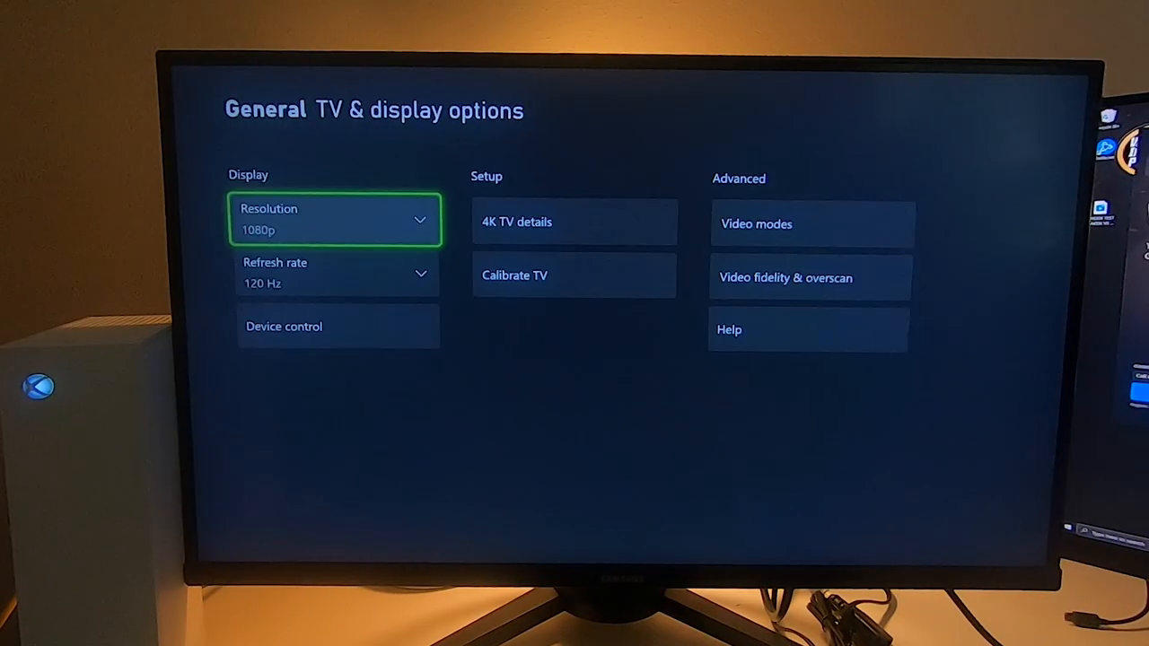
Check the console outputs 1080p at 120 Hz, then highlight 4K TV details
{"action": "left_click", "coordinate": [756, 223]}
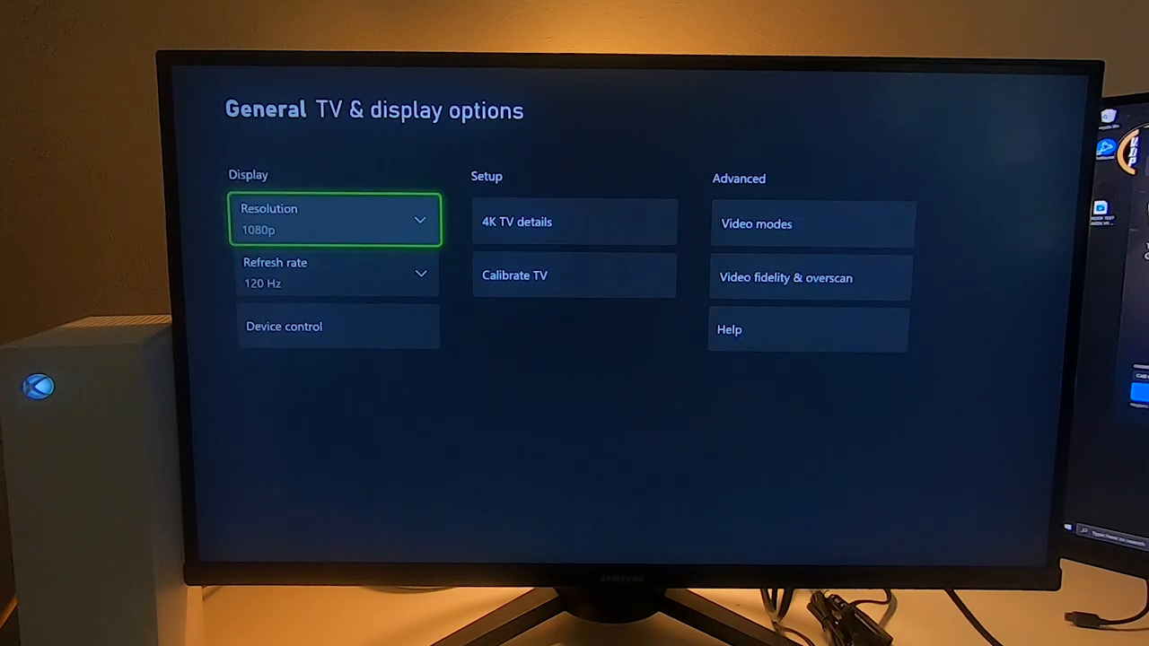
{"action": "key", "text": "right"}
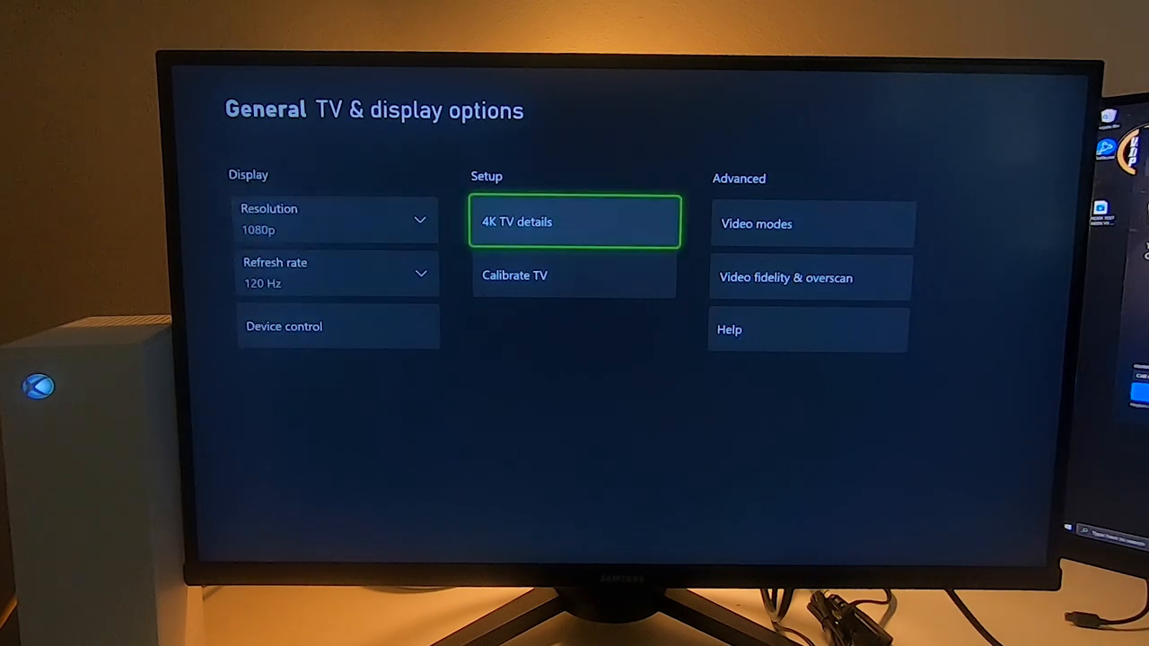